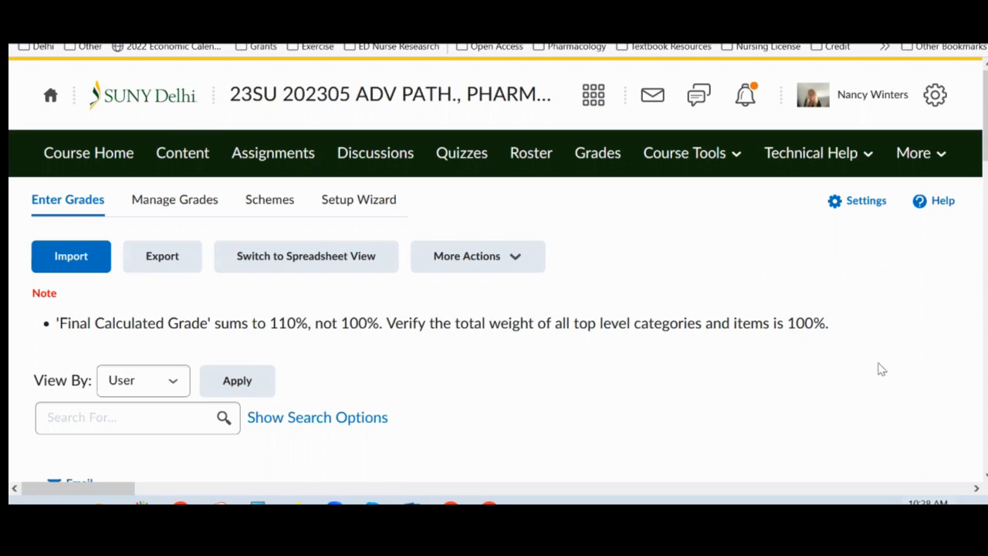
pyautogui.moveTo(903, 379)
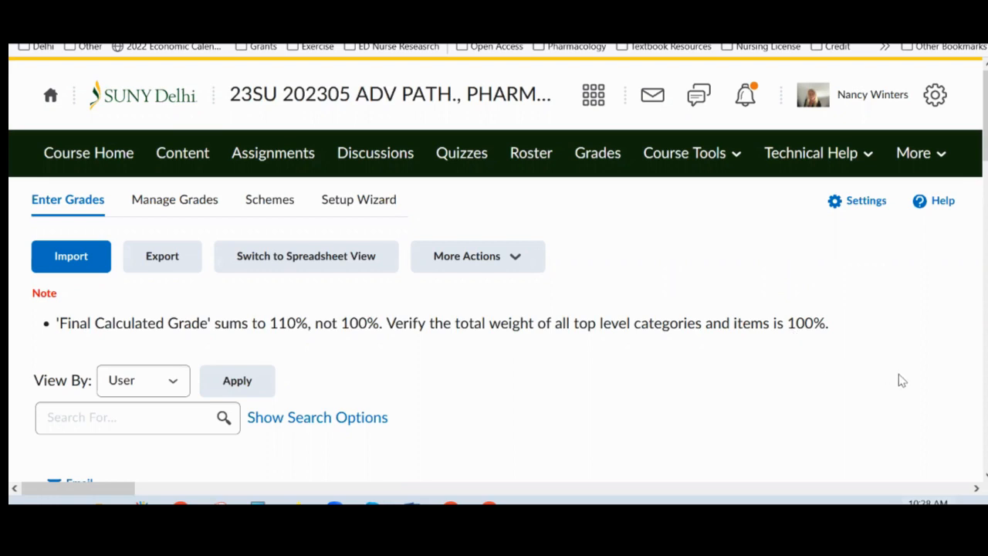
pyautogui.moveTo(914, 375)
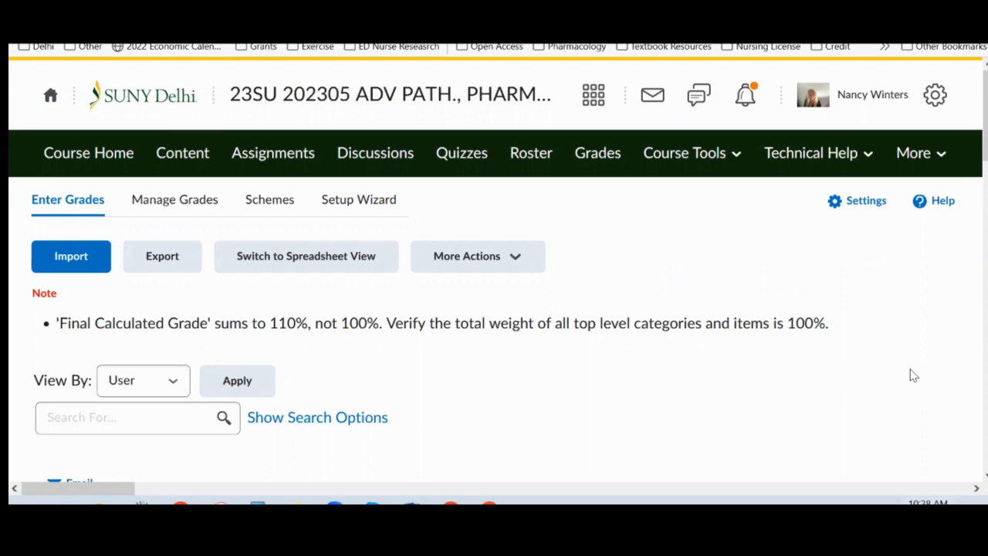
pyautogui.moveTo(896, 374)
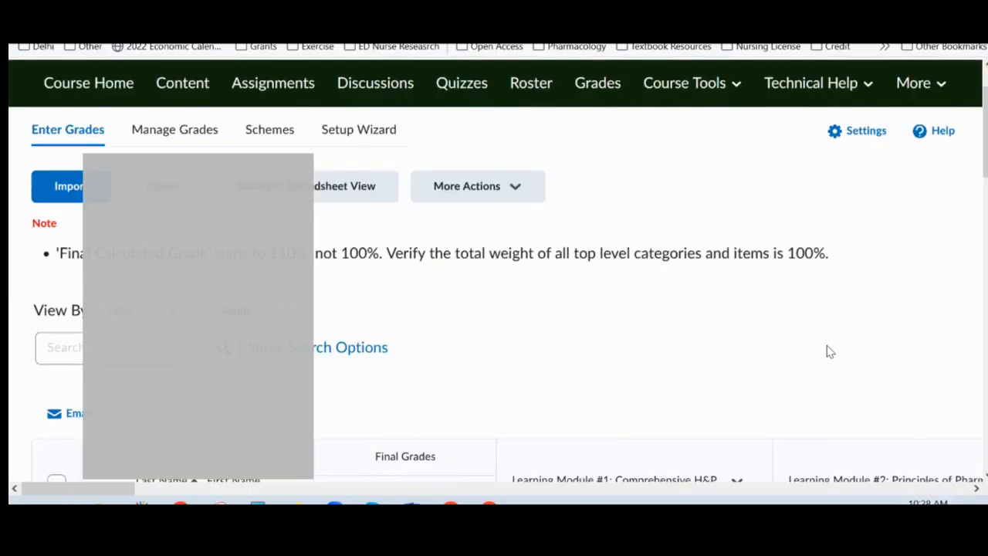
# Step: Return to the top of Enter Grades and open the gradebook Settings page
pyautogui.scroll(-3)
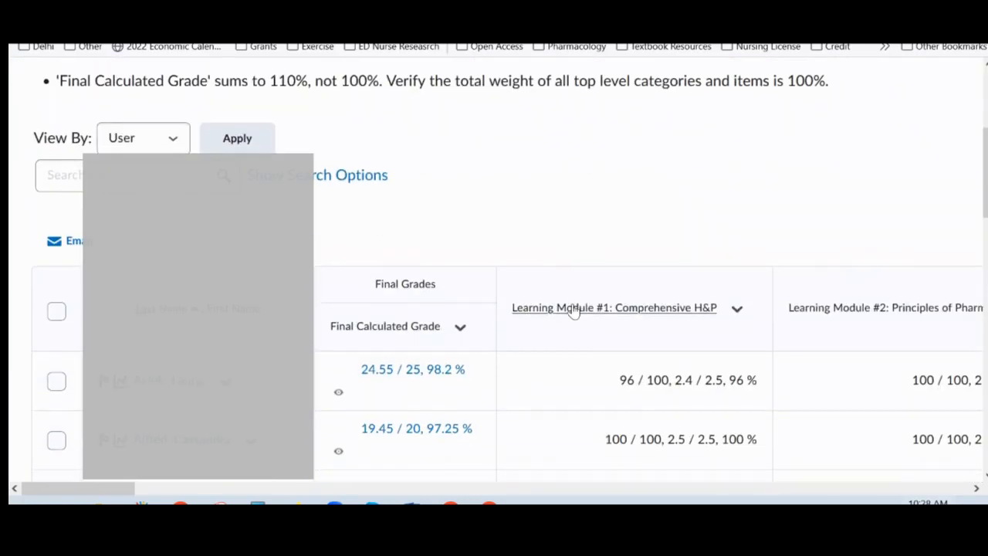
pyautogui.scroll(-3)
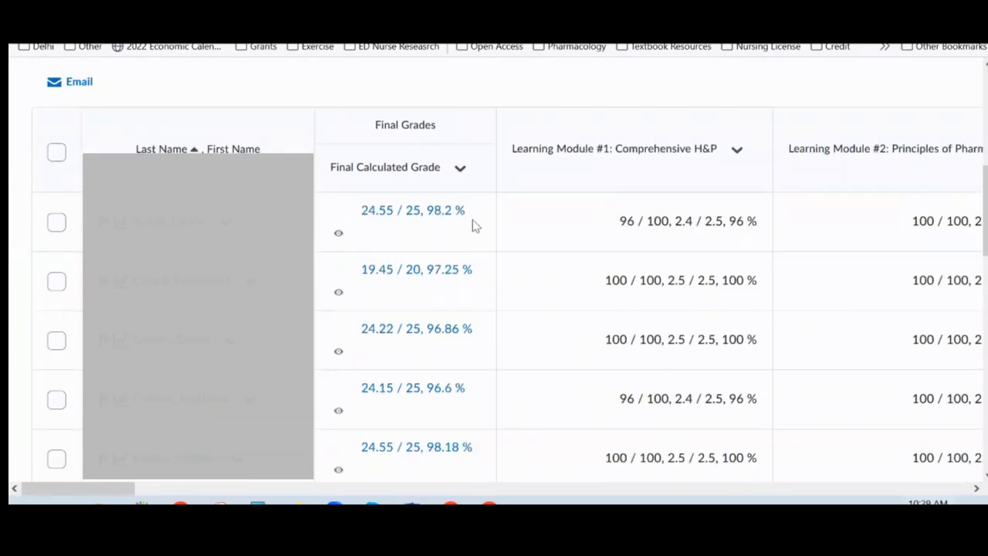
pyautogui.moveTo(353, 201)
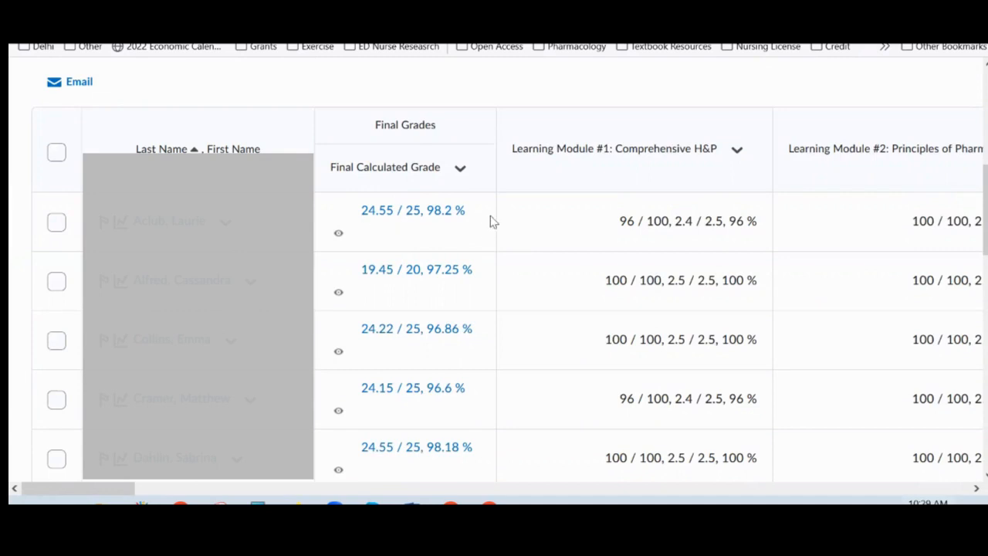
pyautogui.moveTo(371, 228)
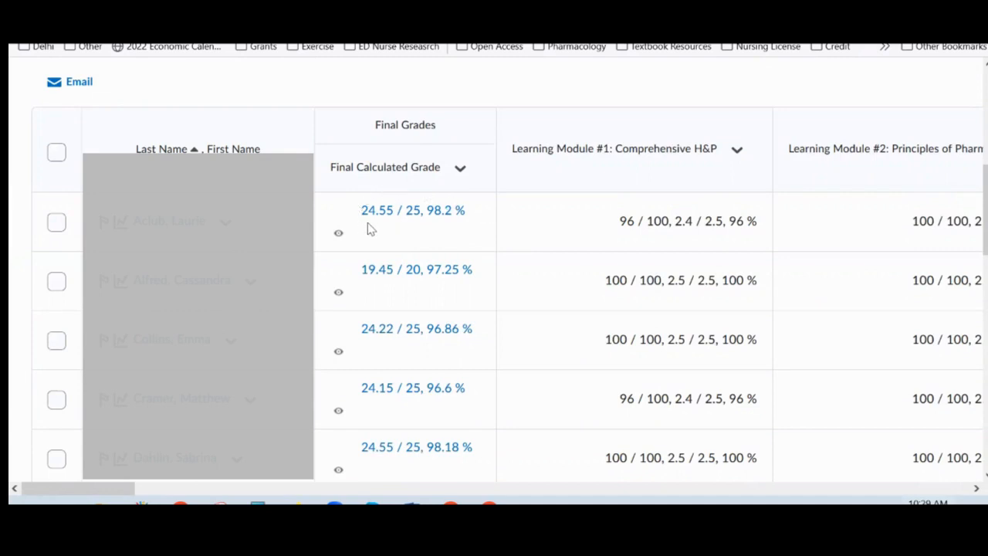
pyautogui.moveTo(377, 227)
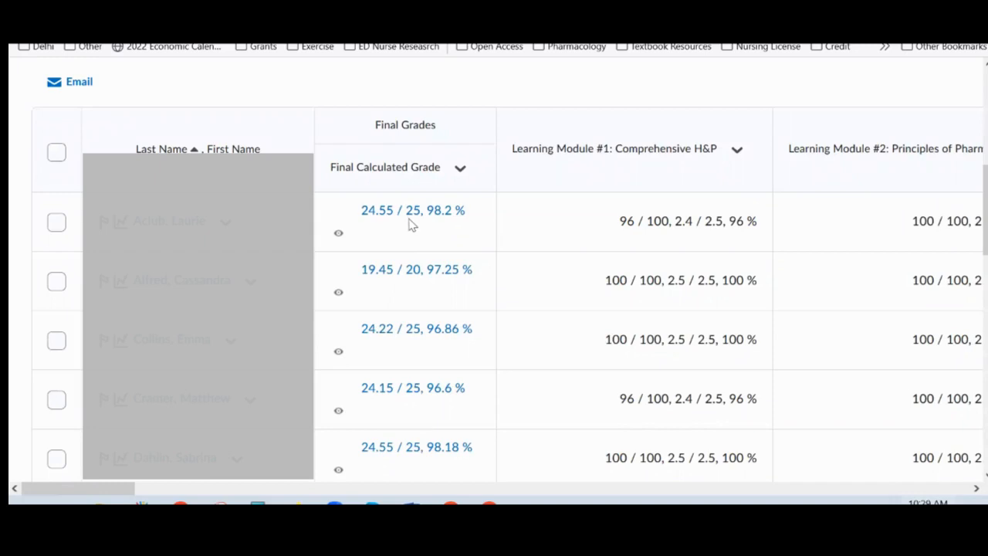
pyautogui.moveTo(380, 224)
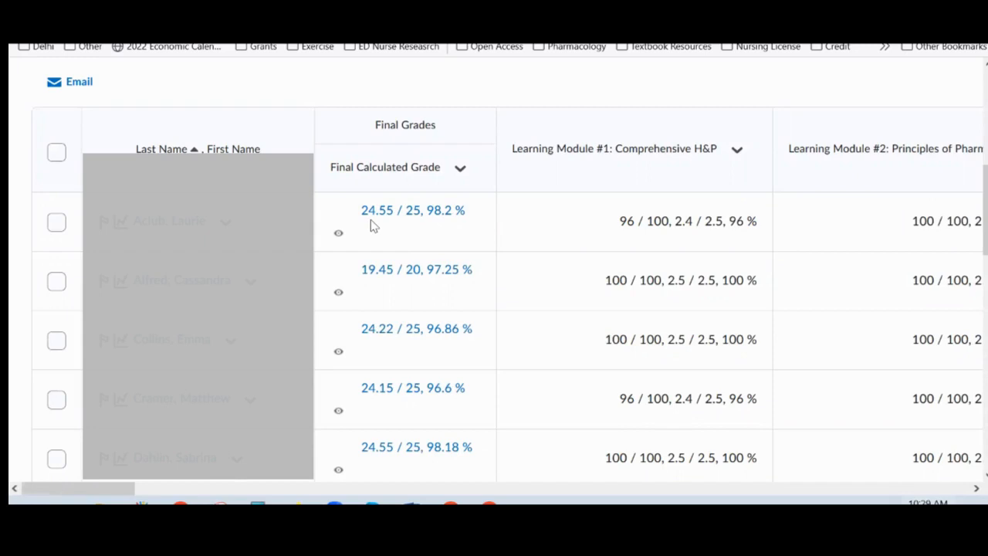
pyautogui.moveTo(430, 227)
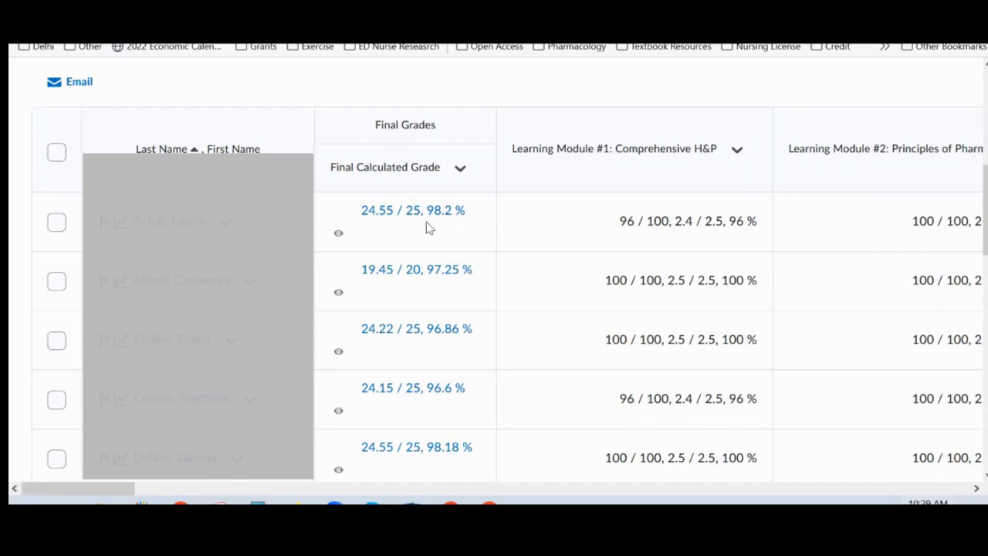
pyautogui.moveTo(433, 229)
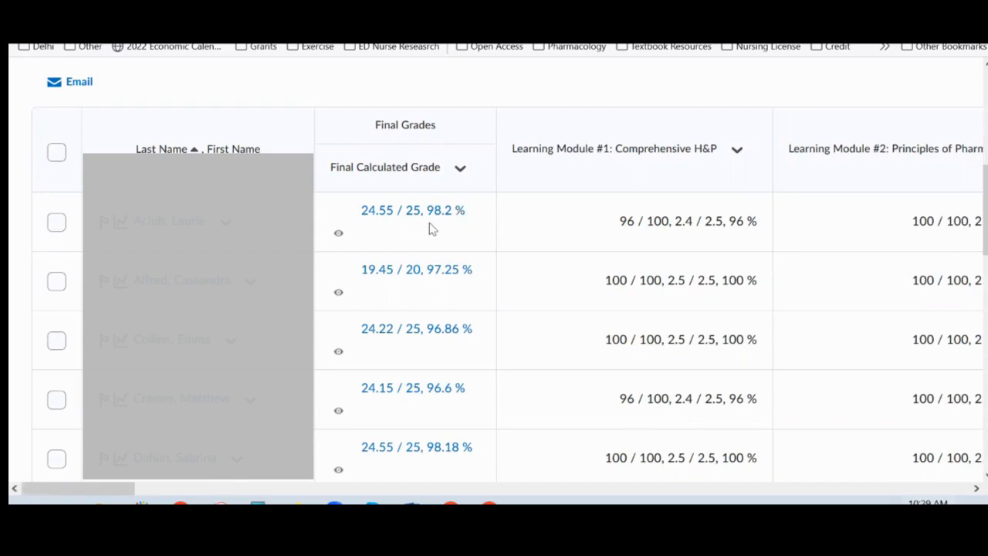
pyautogui.moveTo(386, 247)
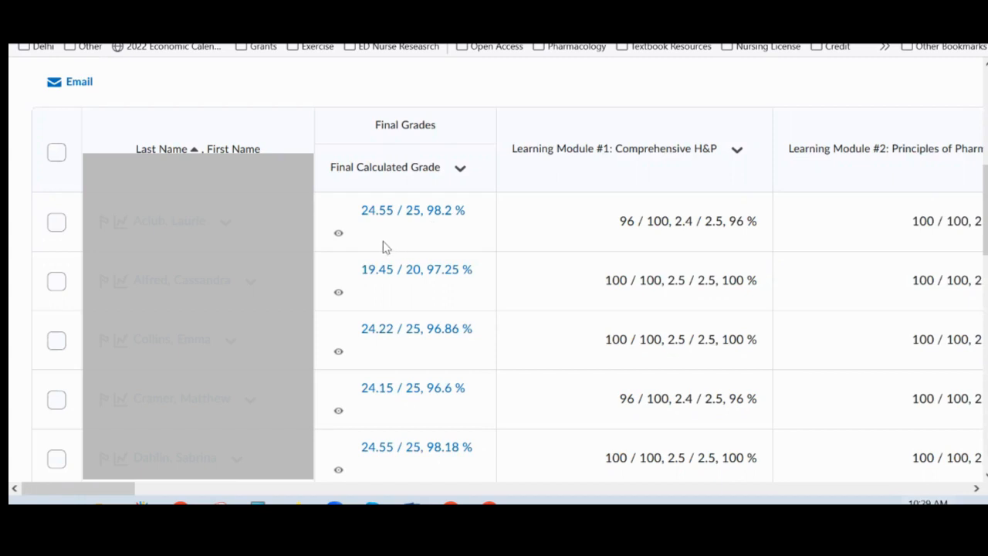
pyautogui.moveTo(339, 233)
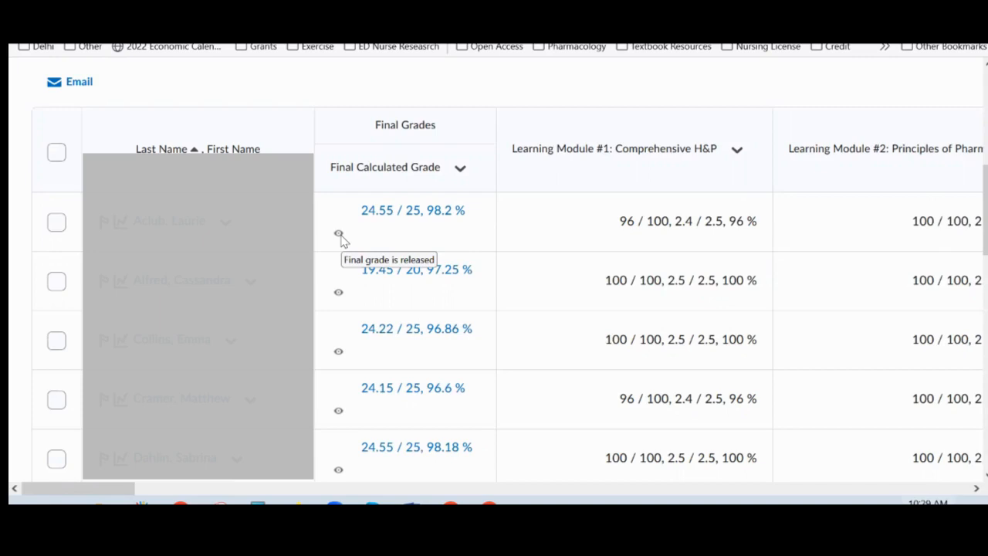
pyautogui.moveTo(335, 252)
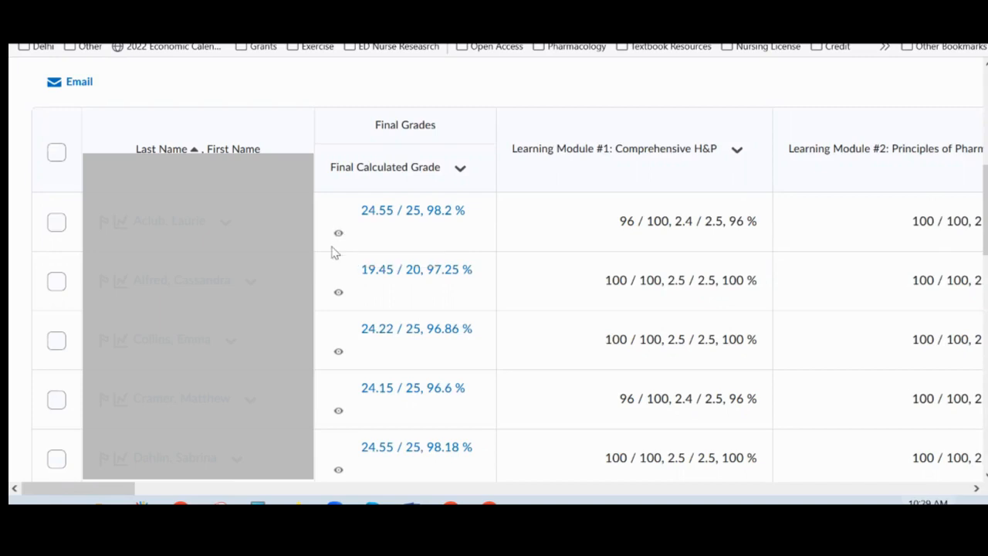
pyautogui.moveTo(349, 233)
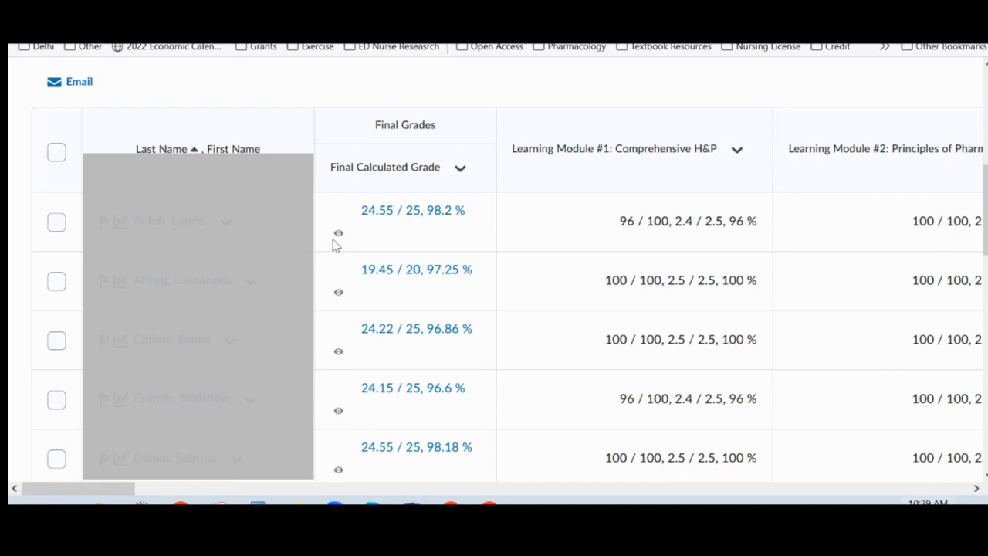
pyautogui.moveTo(338, 232)
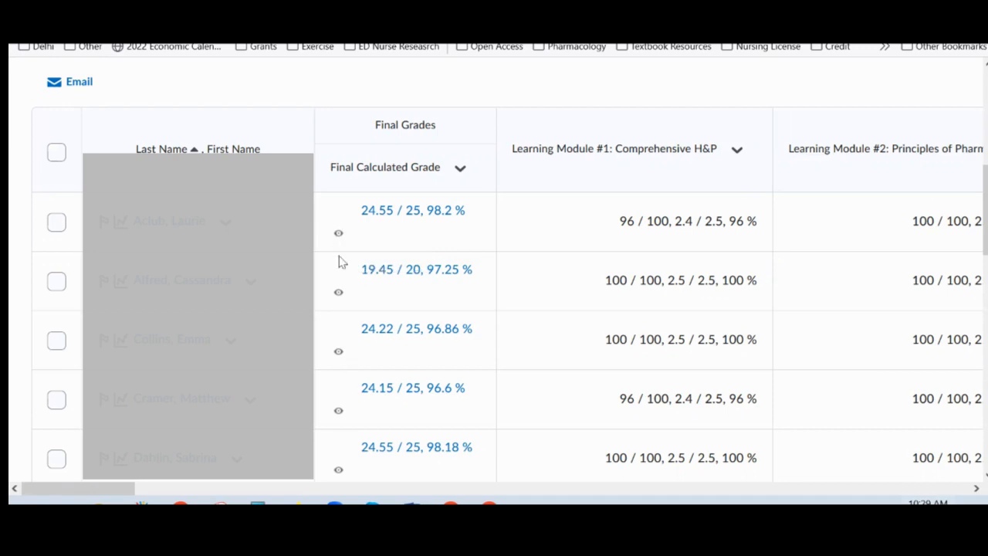
pyautogui.moveTo(365, 269)
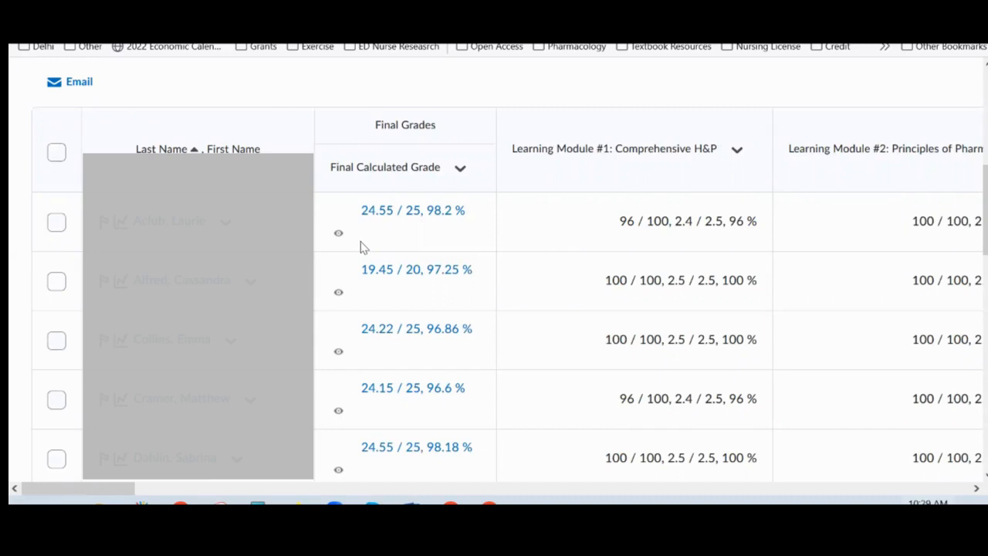
pyautogui.moveTo(373, 227)
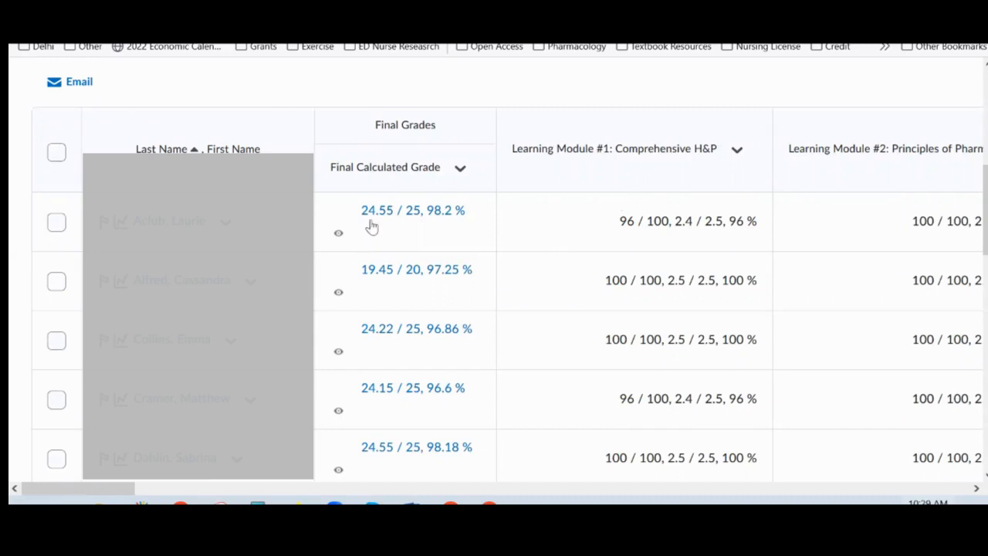
pyautogui.moveTo(413, 242)
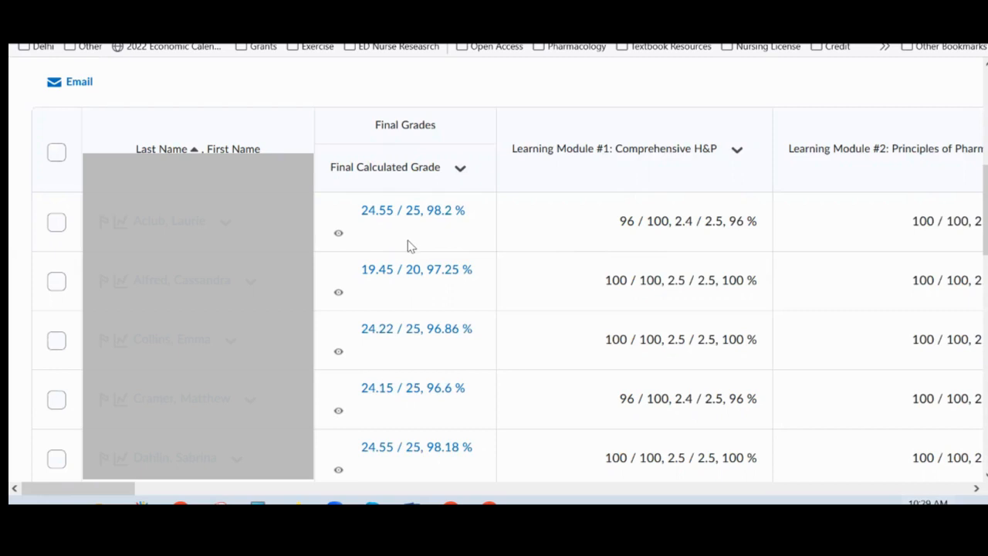
pyautogui.moveTo(416, 286)
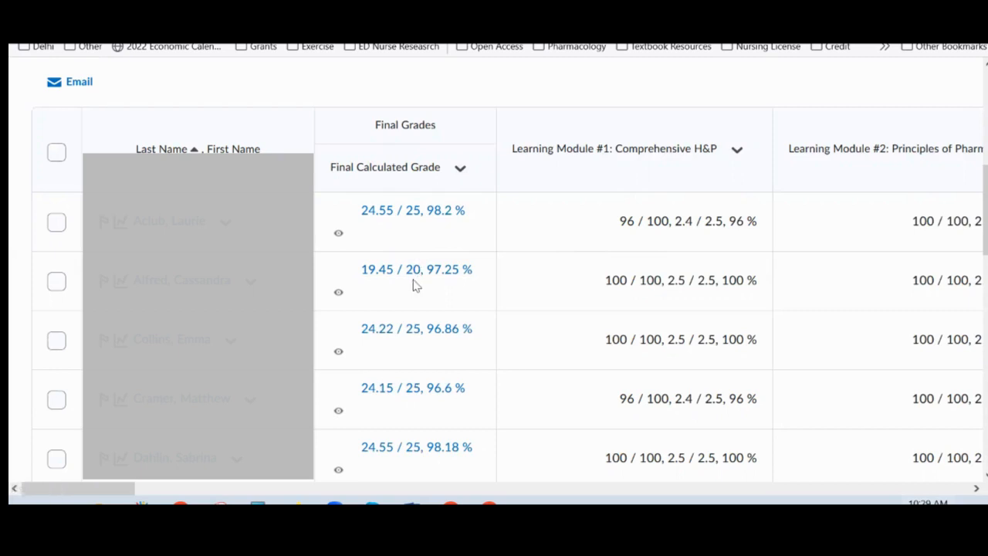
pyautogui.moveTo(441, 286)
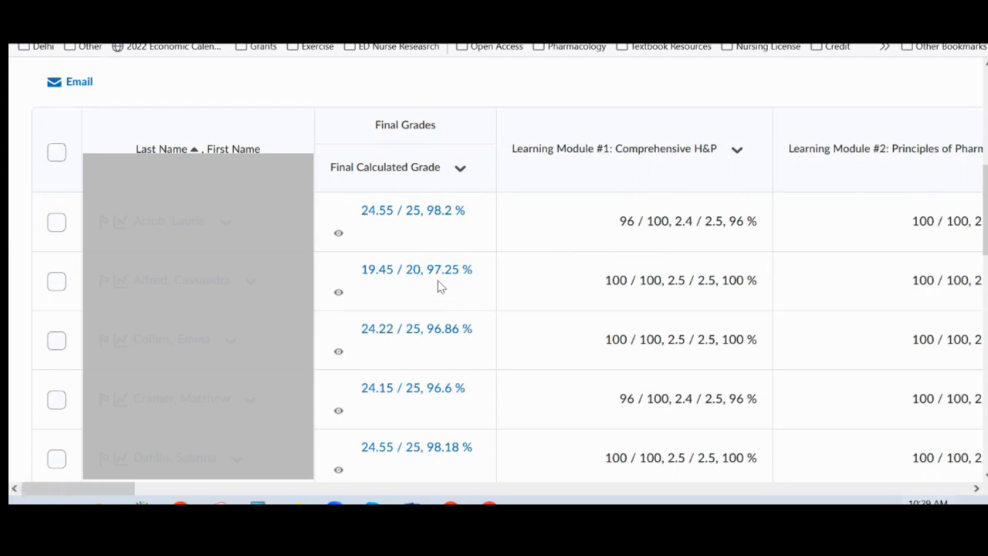
pyautogui.scroll(-3)
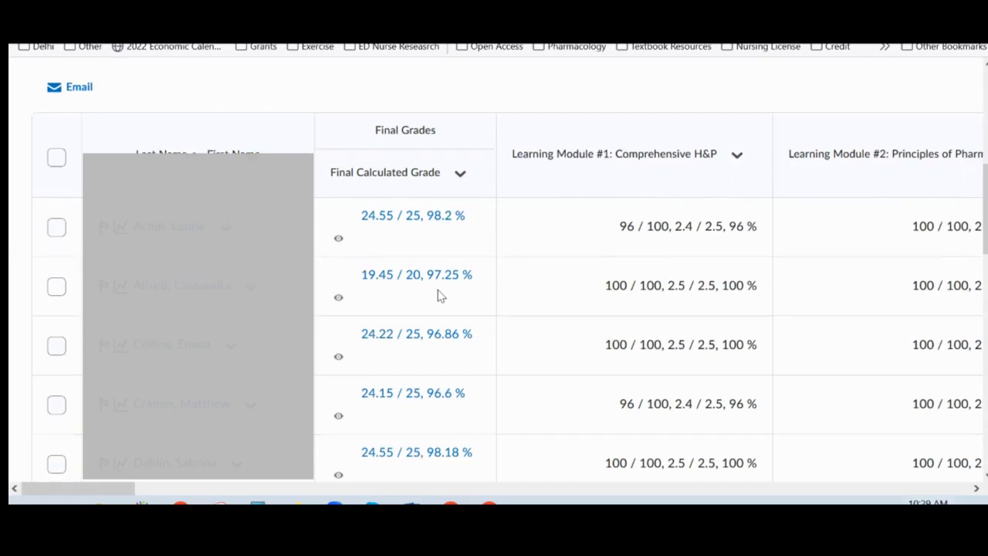
pyautogui.scroll(3)
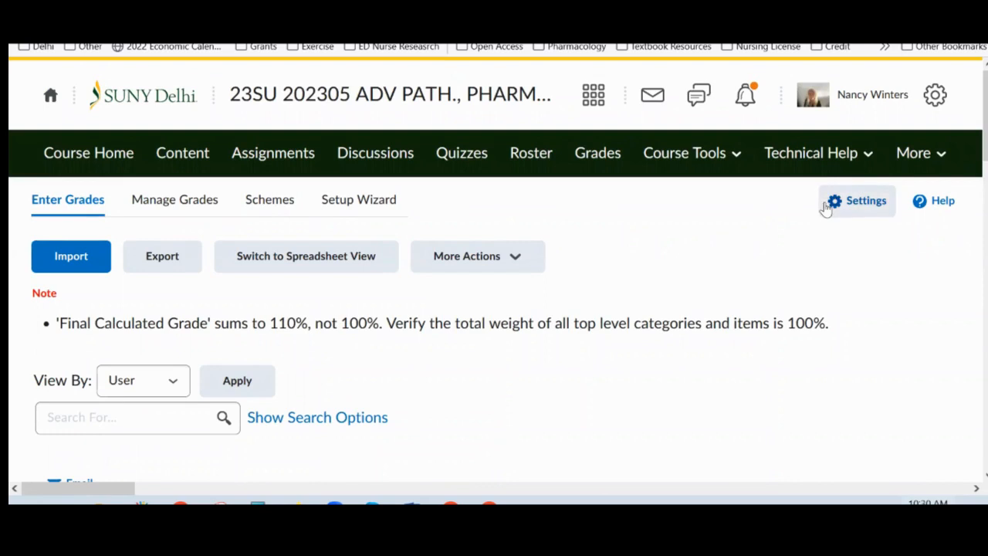
pyautogui.moveTo(866, 203)
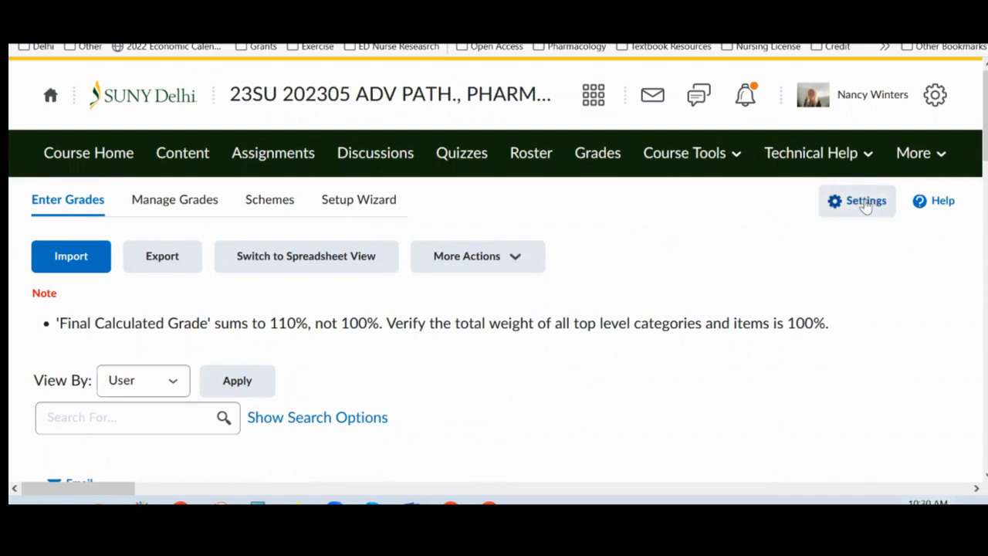
pyautogui.click(857, 201)
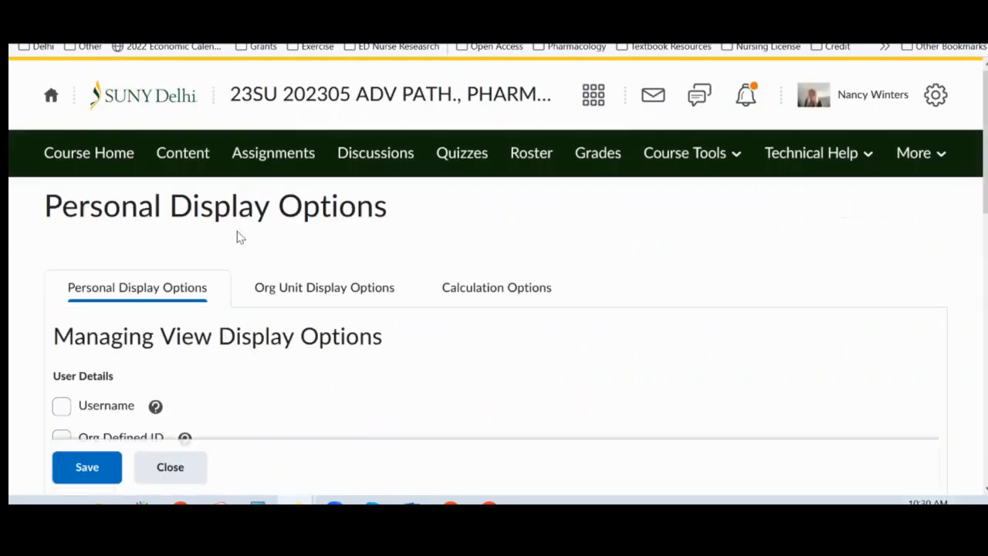
pyautogui.moveTo(96, 301)
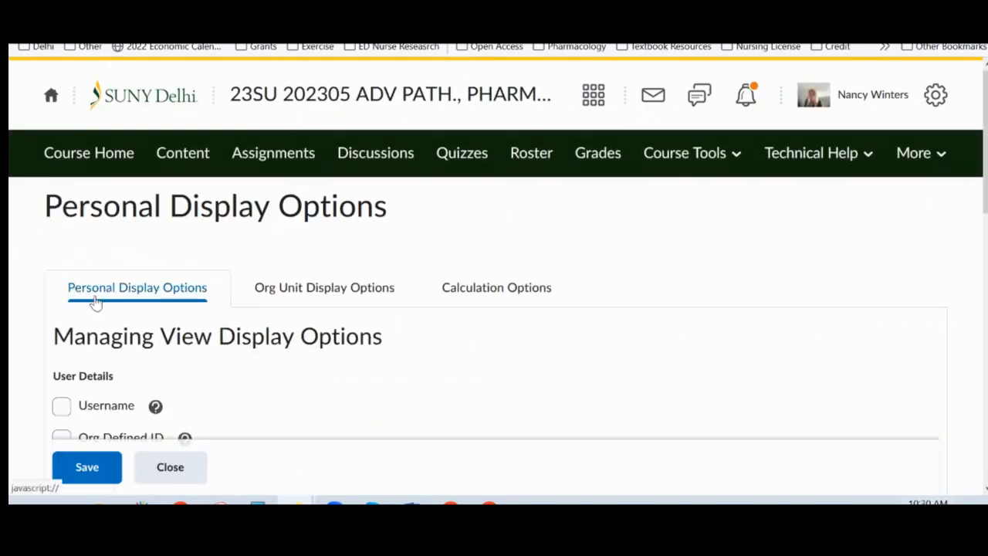
# Step: Enable Grade scheme symbol in Personal Display Options and save the change
pyautogui.scroll(-3)
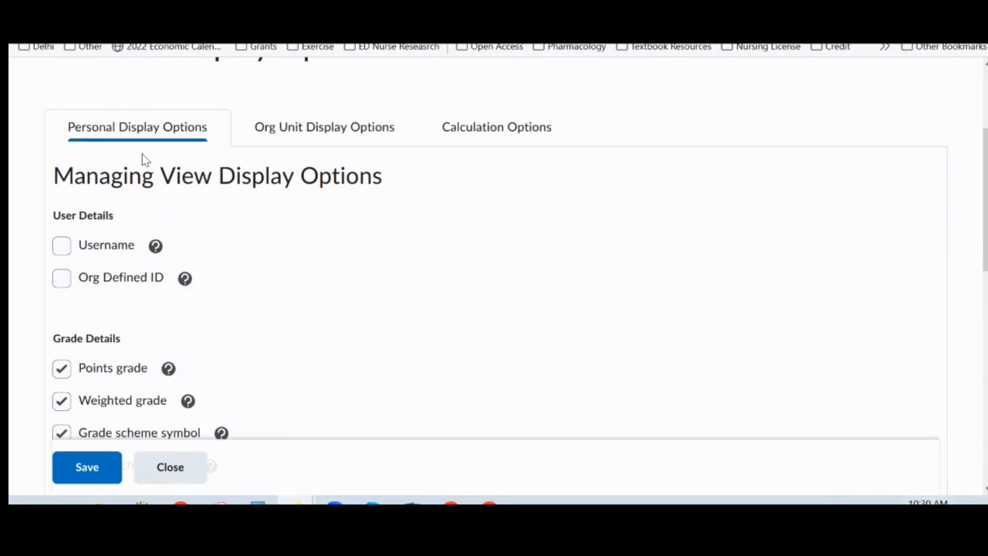
pyautogui.scroll(-3)
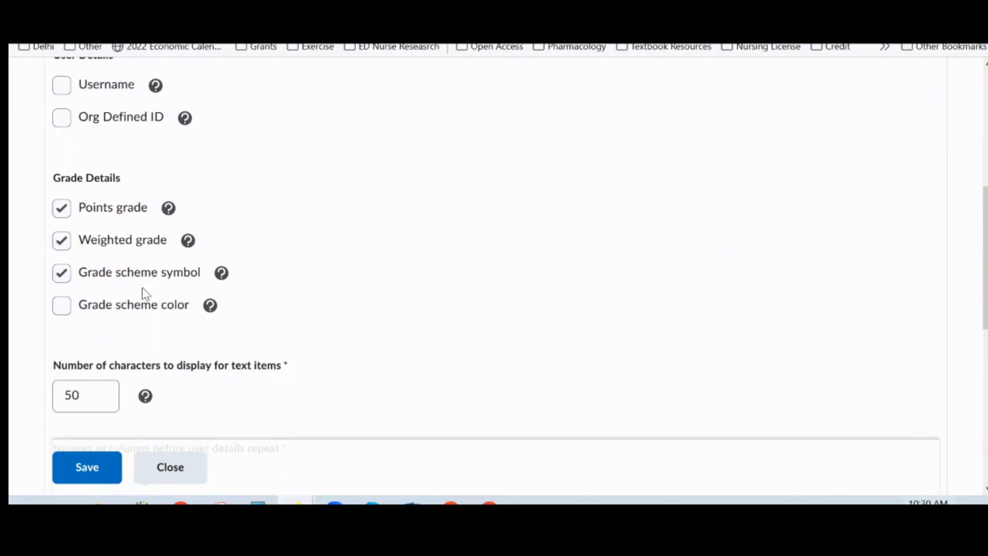
pyautogui.moveTo(103, 292)
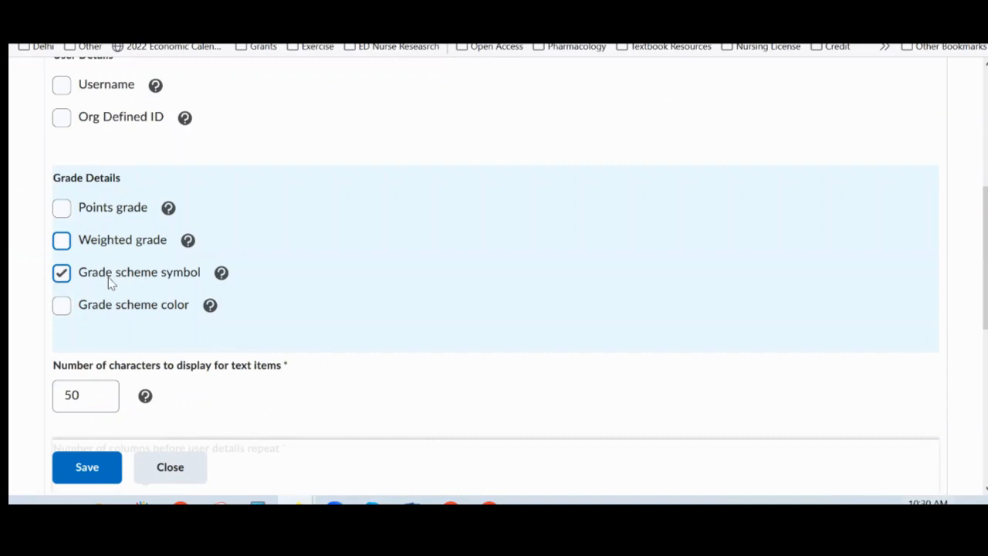
pyautogui.moveTo(113, 283)
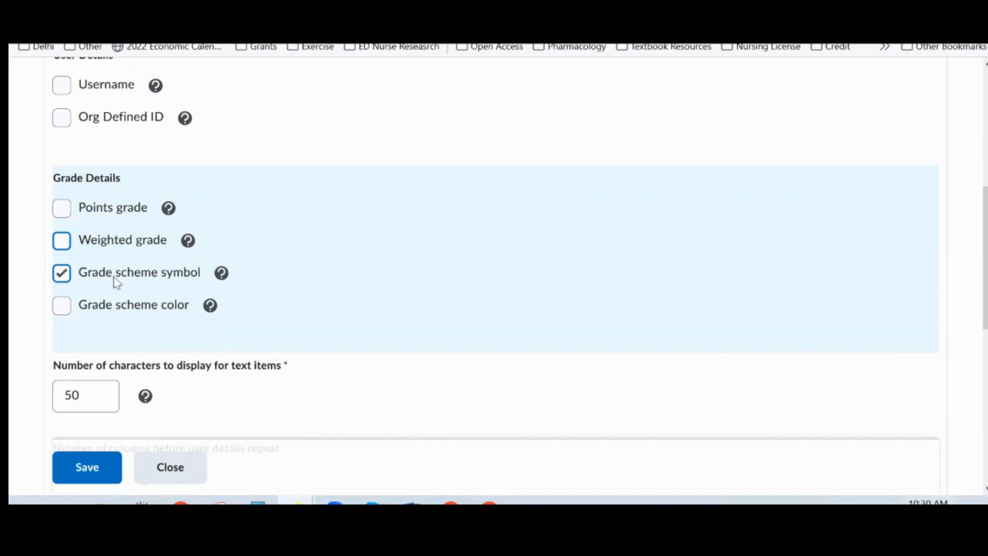
pyautogui.scroll(-3)
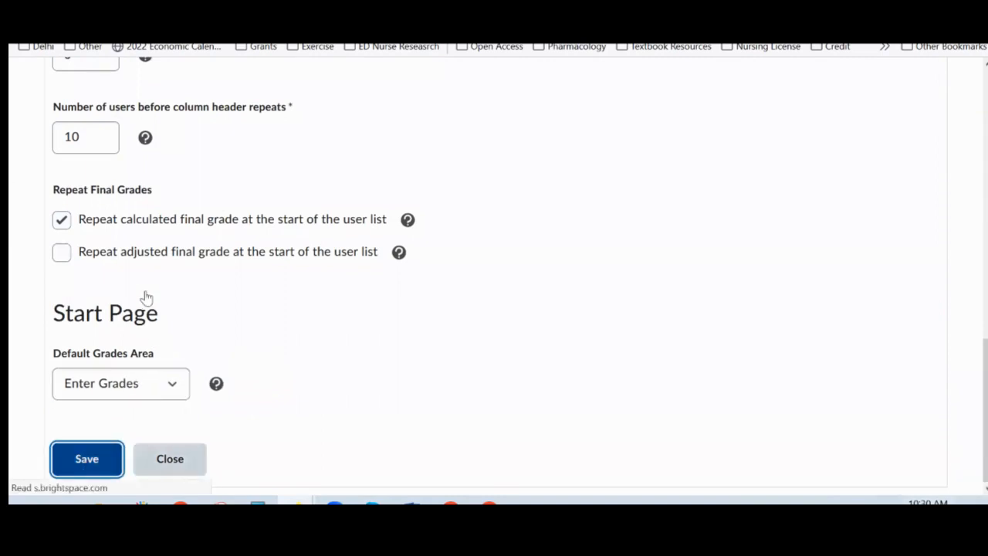
pyautogui.click(86, 459)
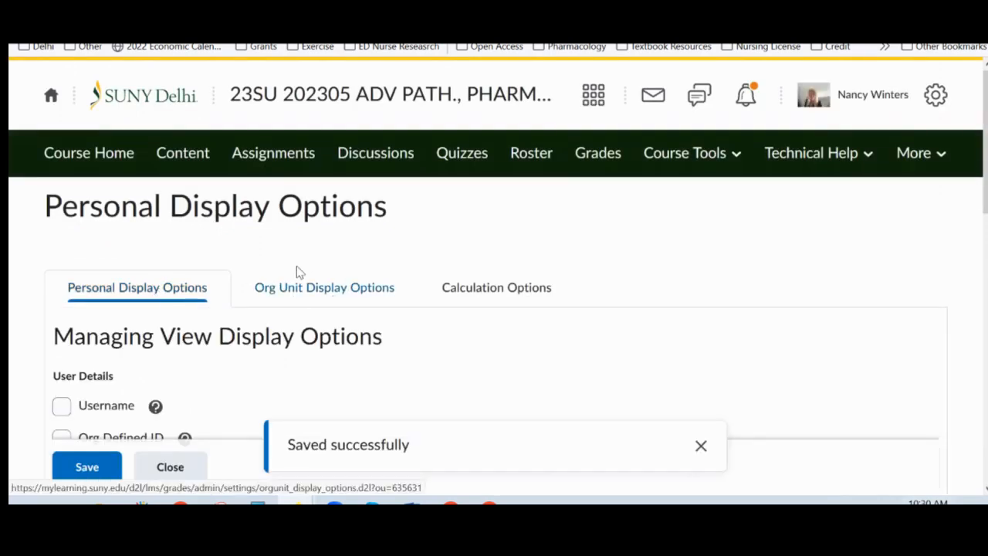
pyautogui.moveTo(317, 301)
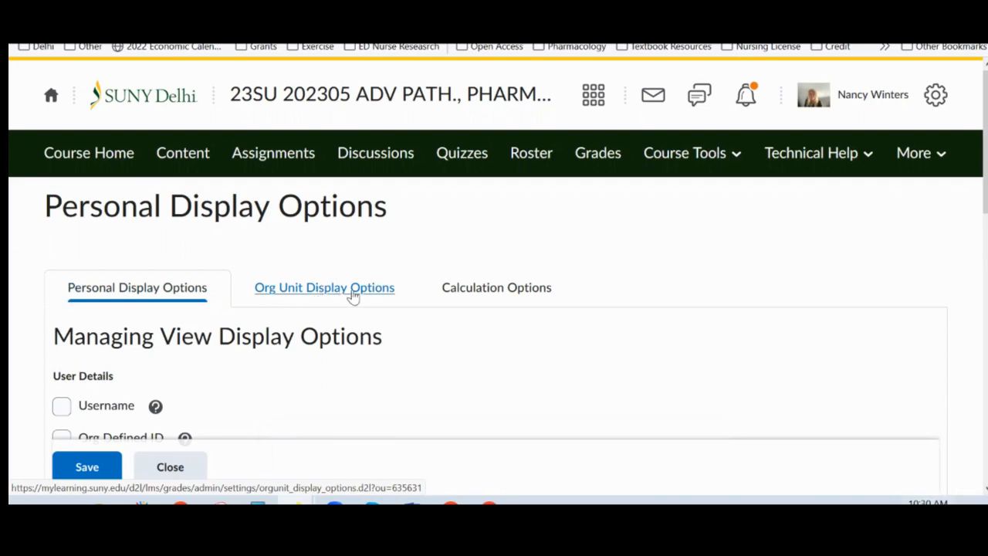
# Step: In Org Unit Display Options, uncheck Weighted grade, keep Grade scheme symbol, and save
pyautogui.click(324, 287)
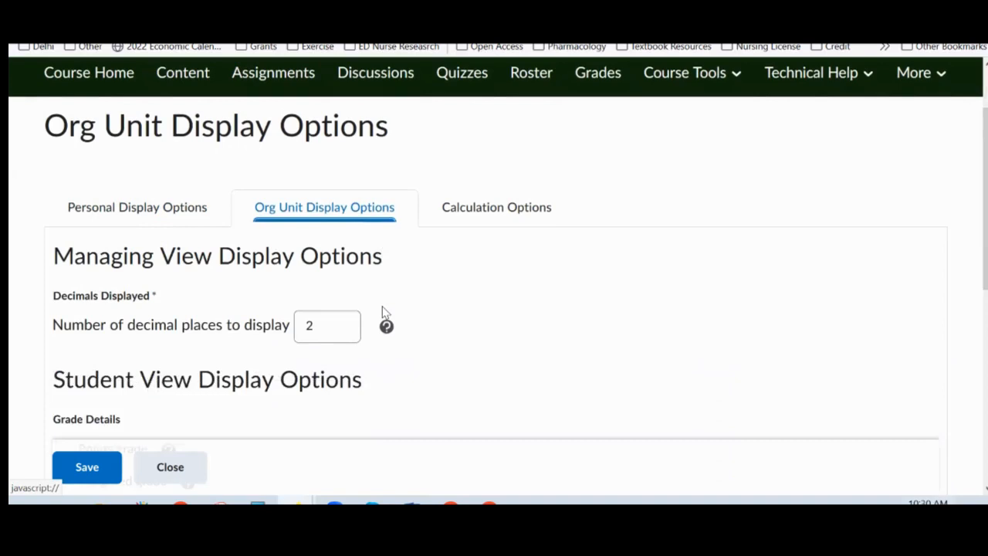
pyautogui.scroll(-3)
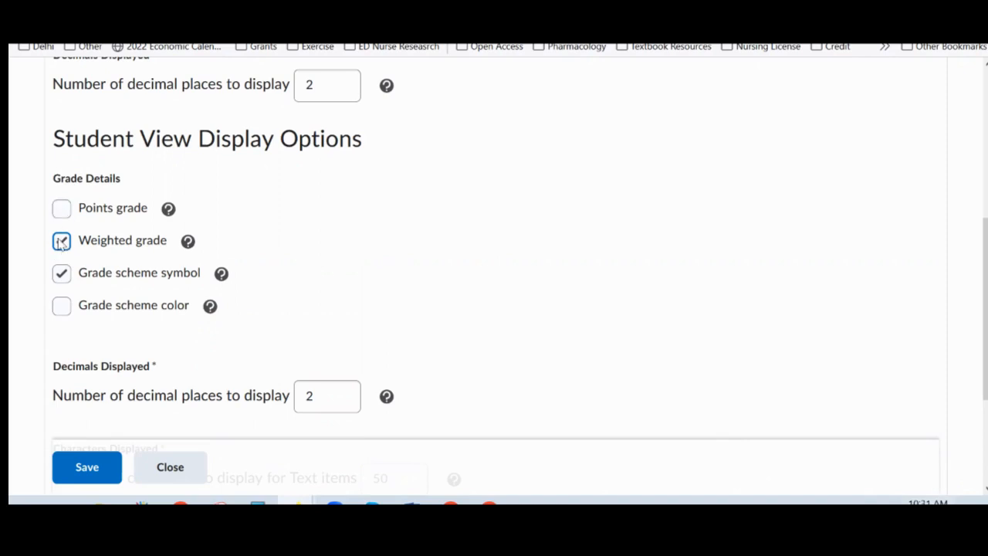
pyautogui.click(61, 240)
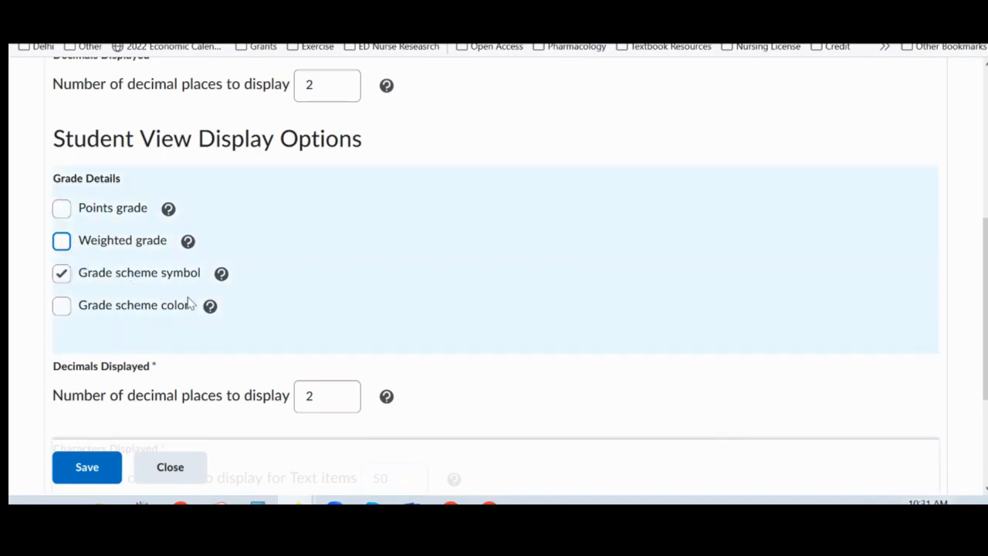
pyautogui.scroll(-3)
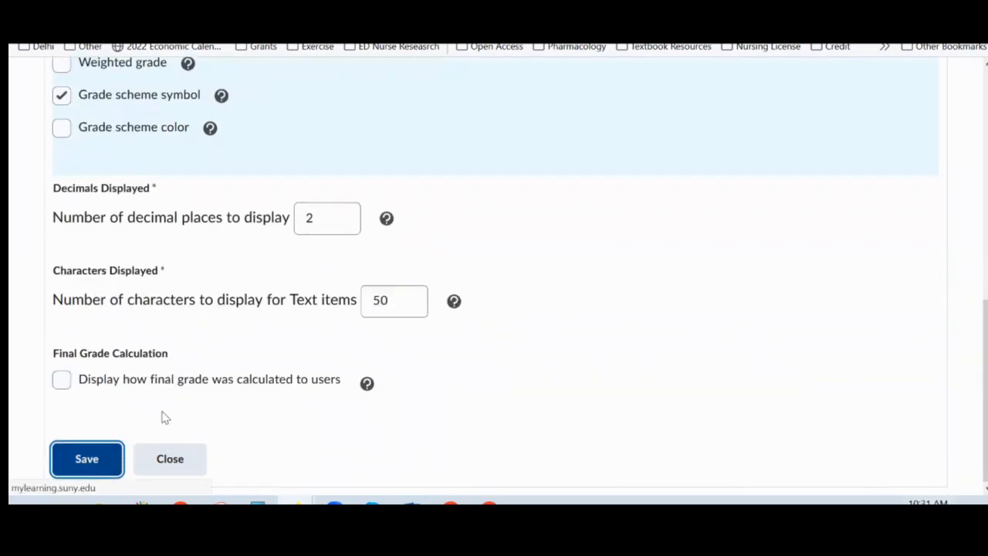
pyautogui.click(87, 458)
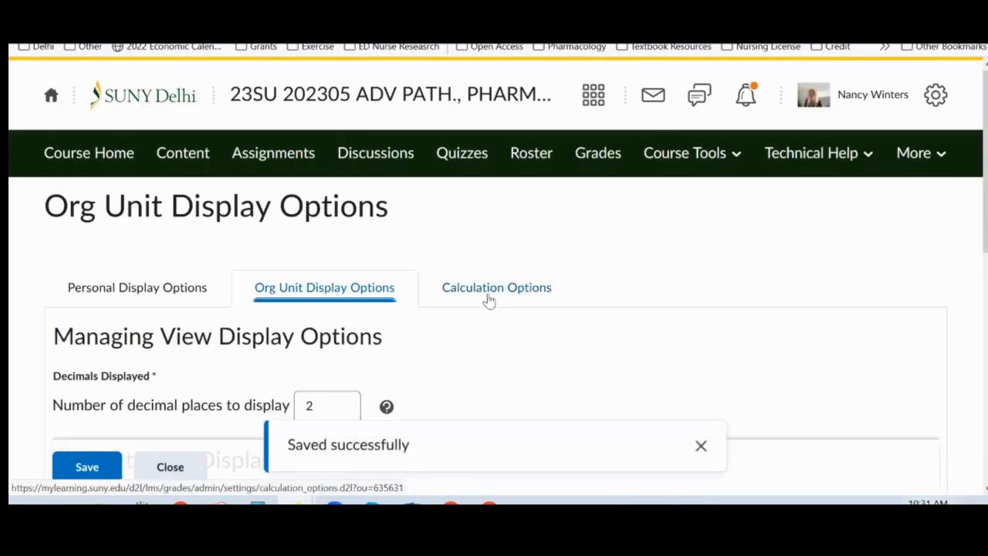
# Step: In Calculation Options, select Drop ungraded items, then save and confirm with Yes
pyautogui.click(497, 287)
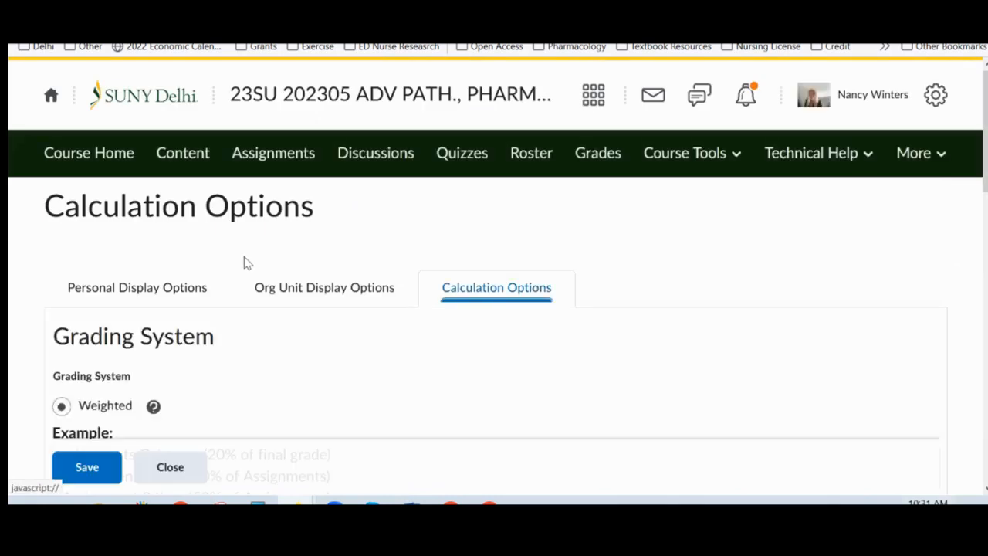
pyautogui.scroll(-3)
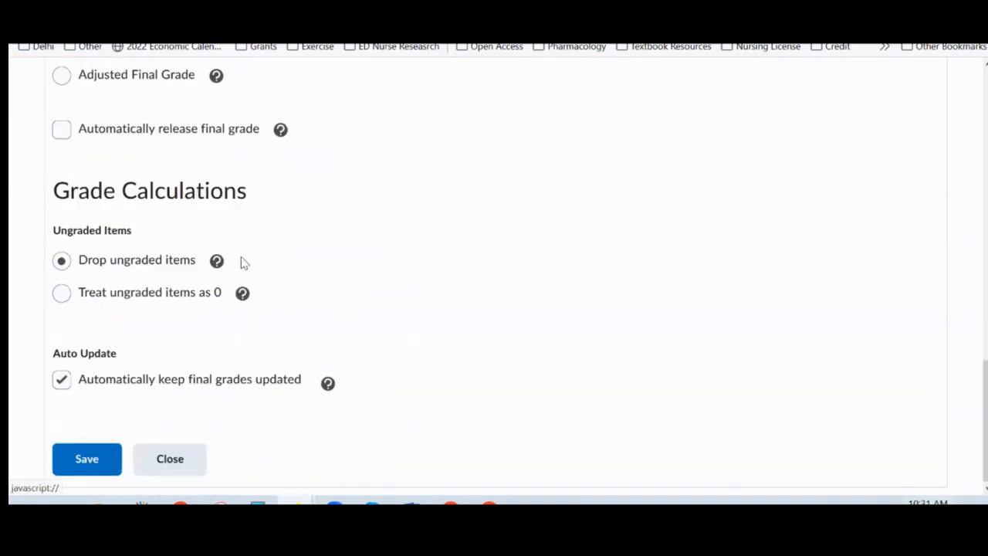
pyautogui.click(61, 260)
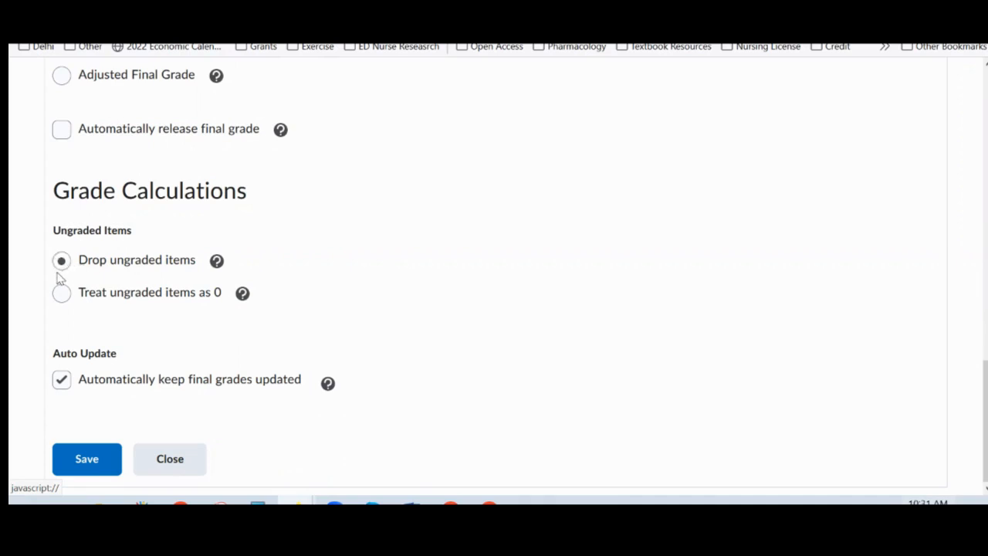
pyautogui.moveTo(65, 278)
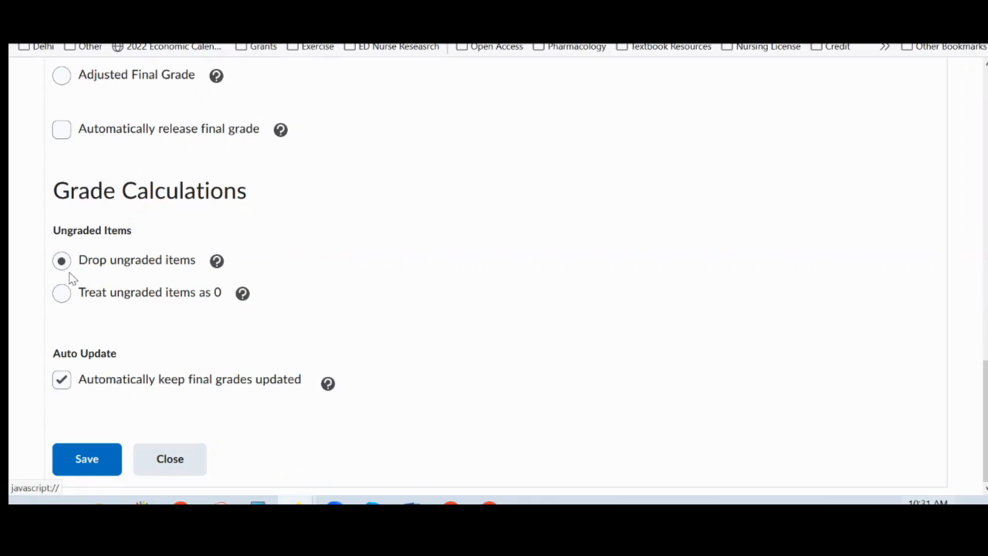
pyautogui.moveTo(39, 274)
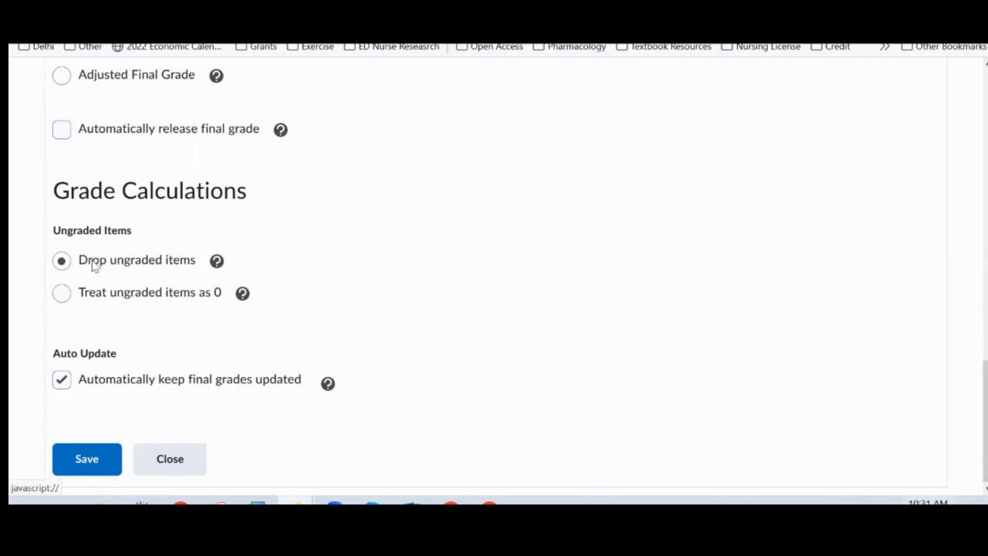
pyautogui.click(61, 260)
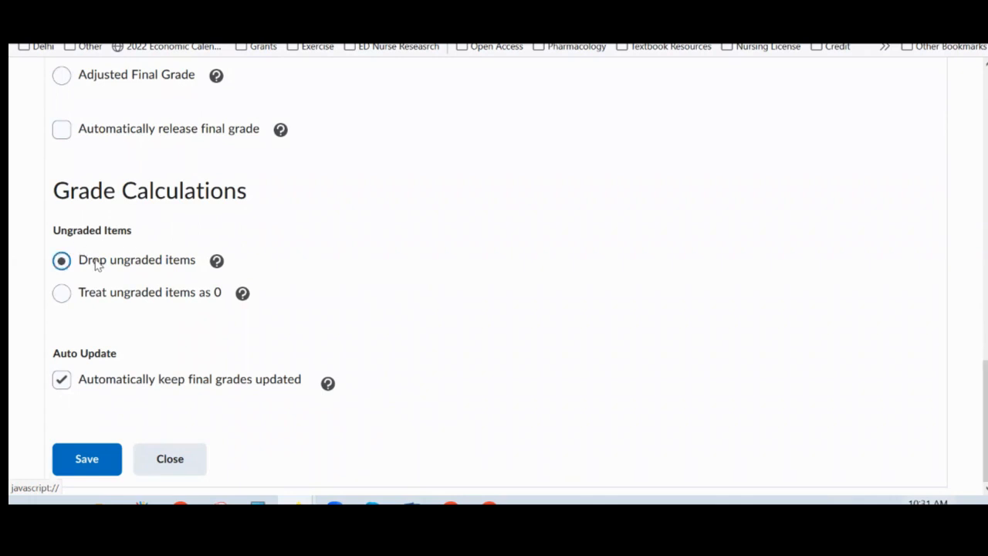
pyautogui.moveTo(160, 291)
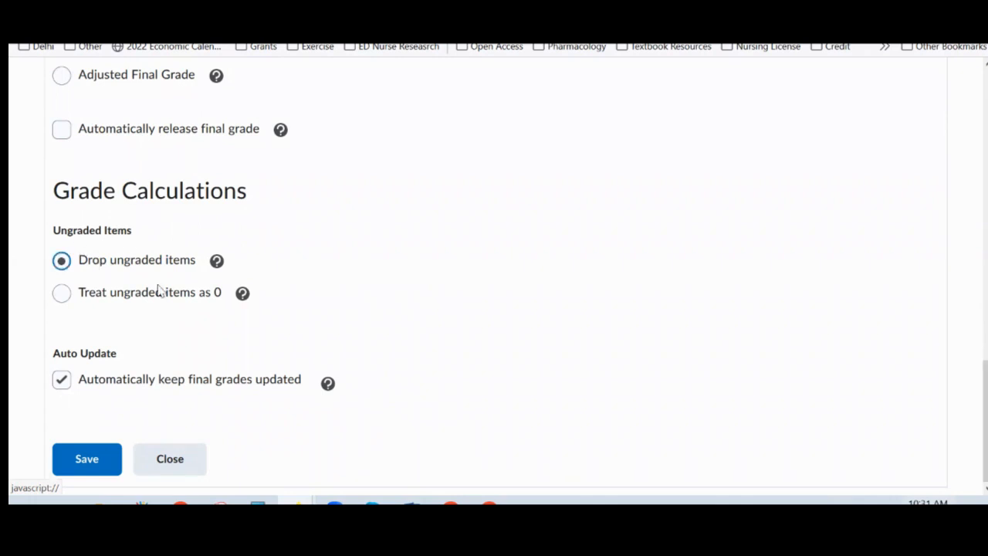
pyautogui.click(86, 459)
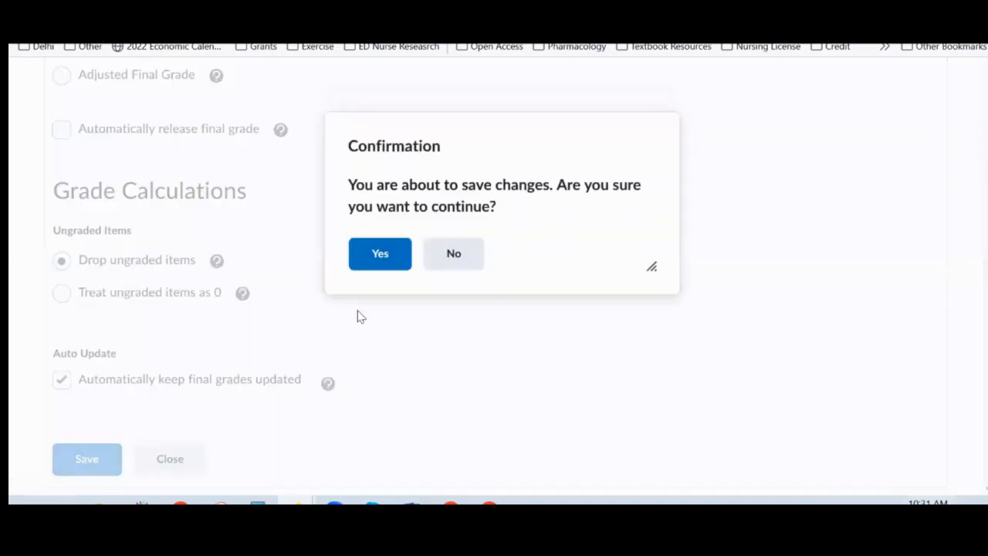
pyautogui.click(380, 253)
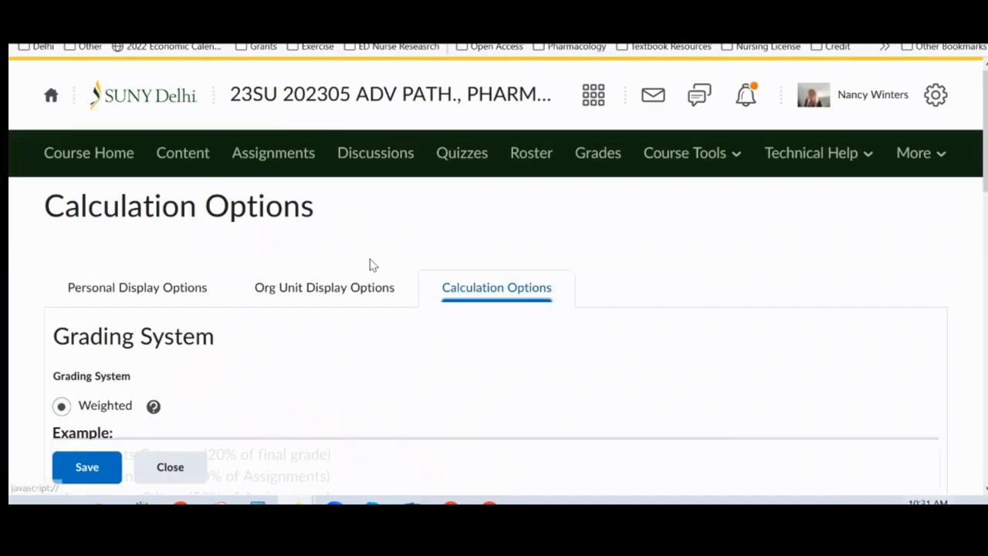
pyautogui.click(87, 467)
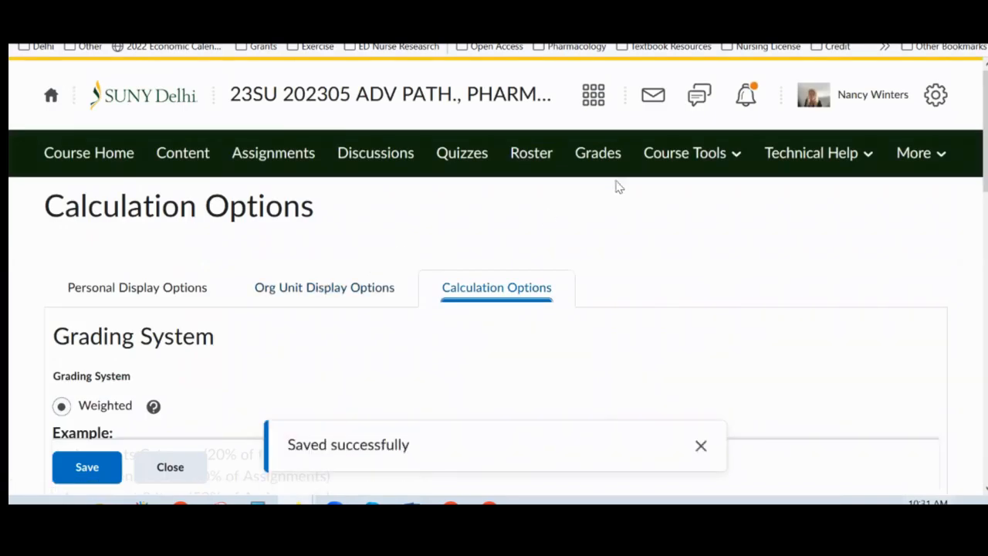
pyautogui.moveTo(598, 152)
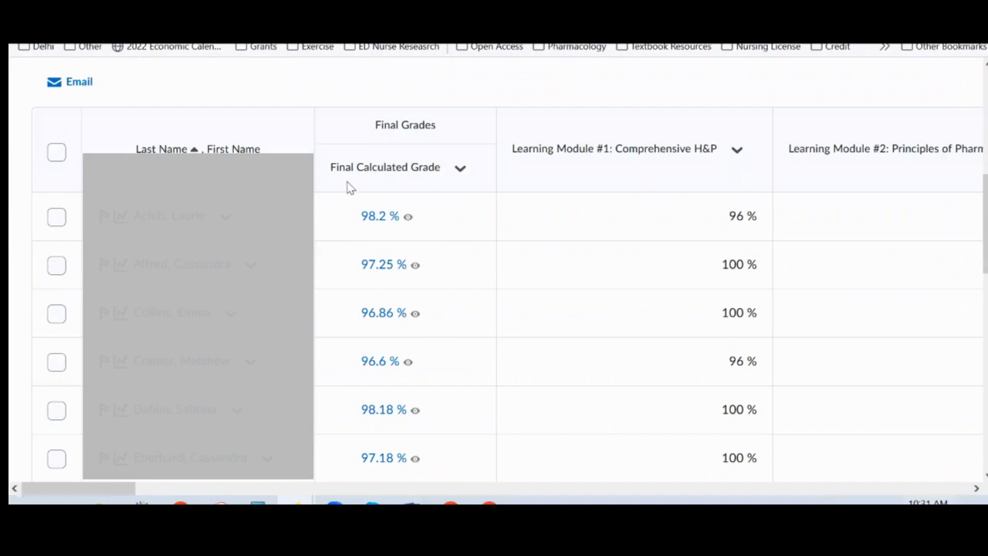
pyautogui.moveTo(345, 235)
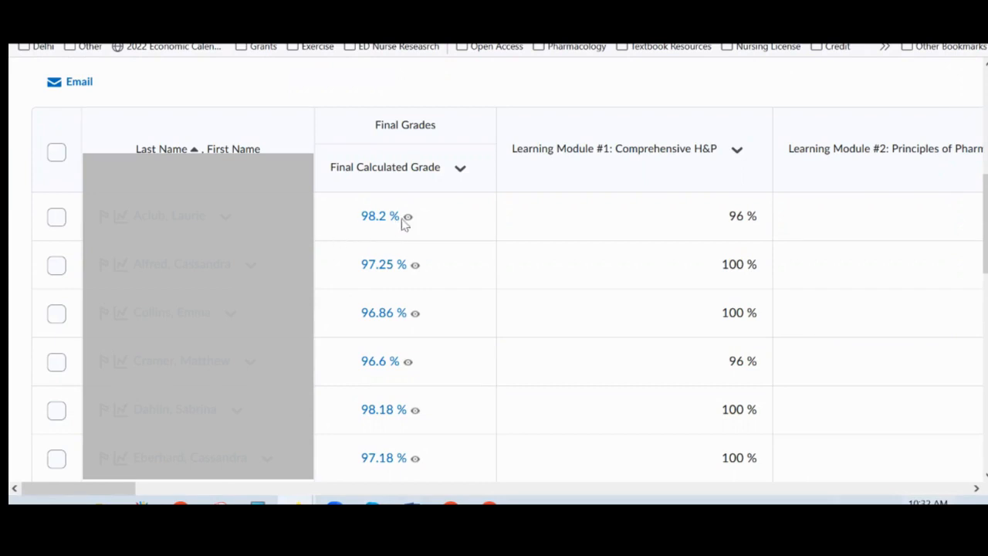
pyautogui.moveTo(419, 446)
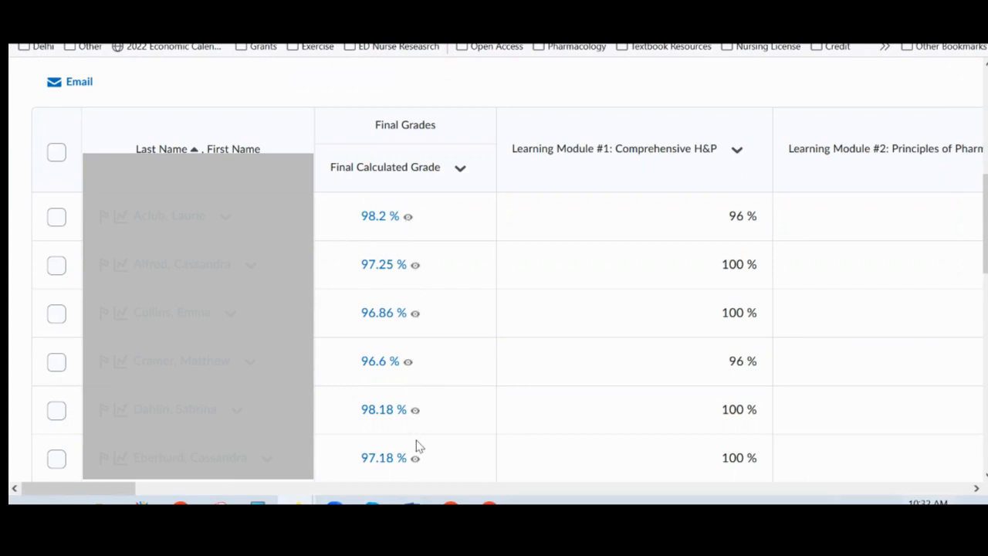
pyautogui.moveTo(457, 393)
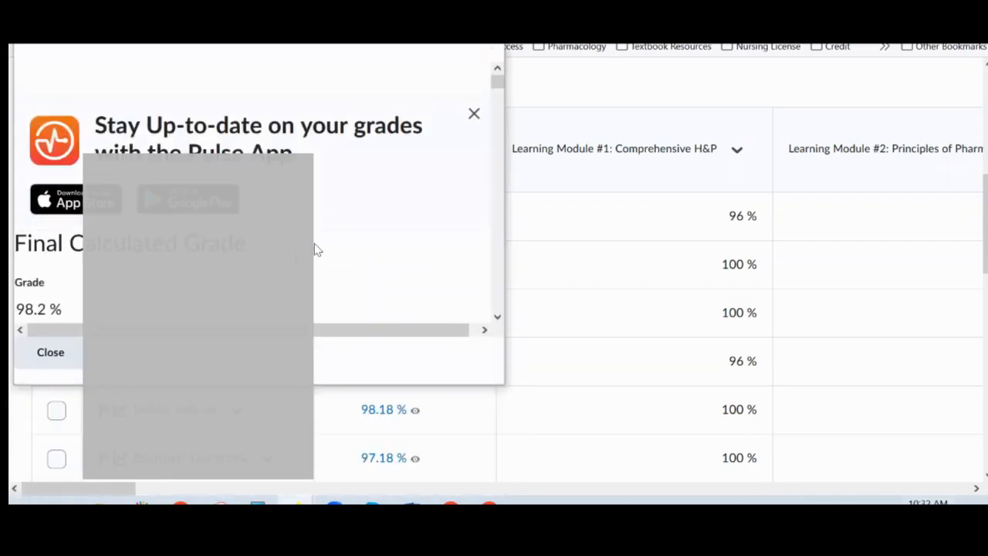
# Step: Review the grade items in the Final Calculated Grade popup, then close it
pyautogui.click(473, 113)
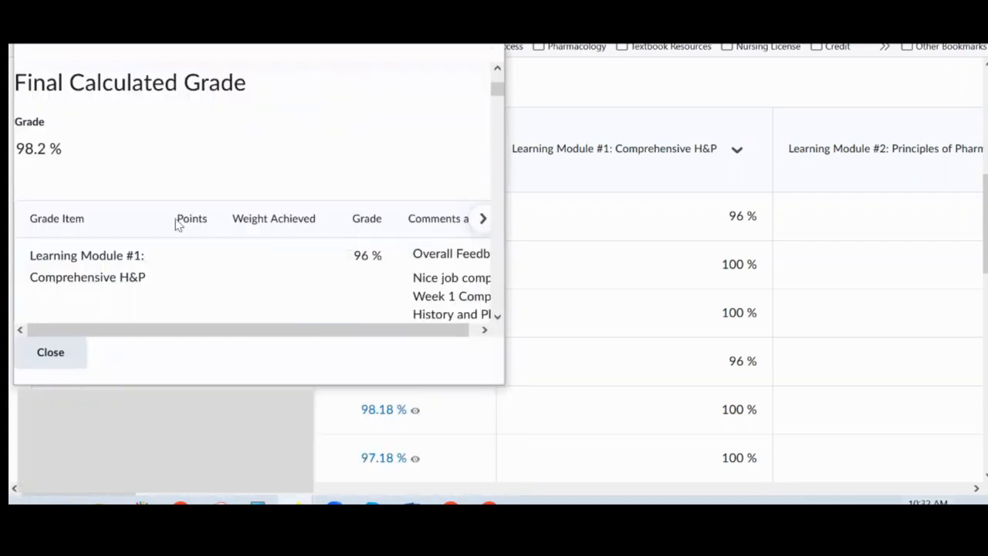
pyautogui.moveTo(44, 130)
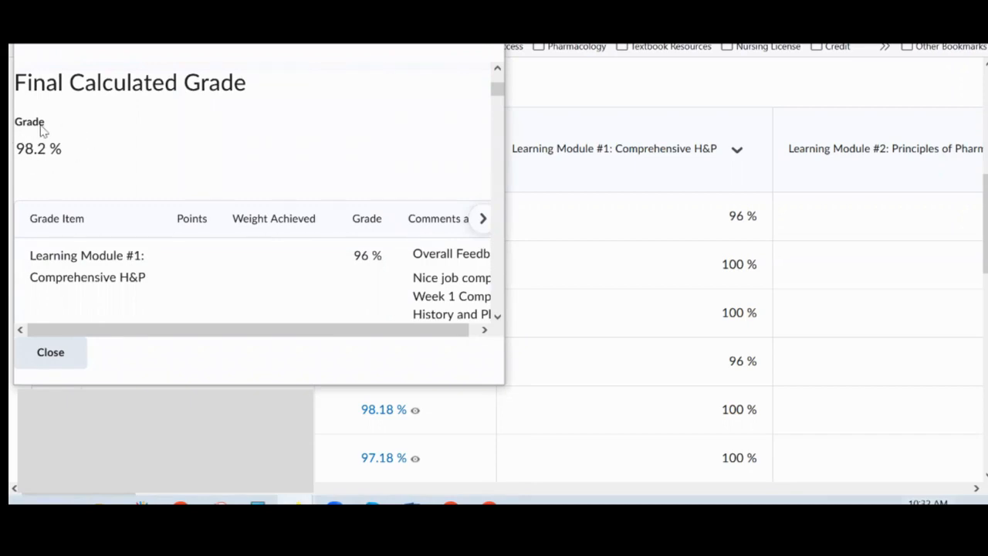
pyautogui.moveTo(31, 142)
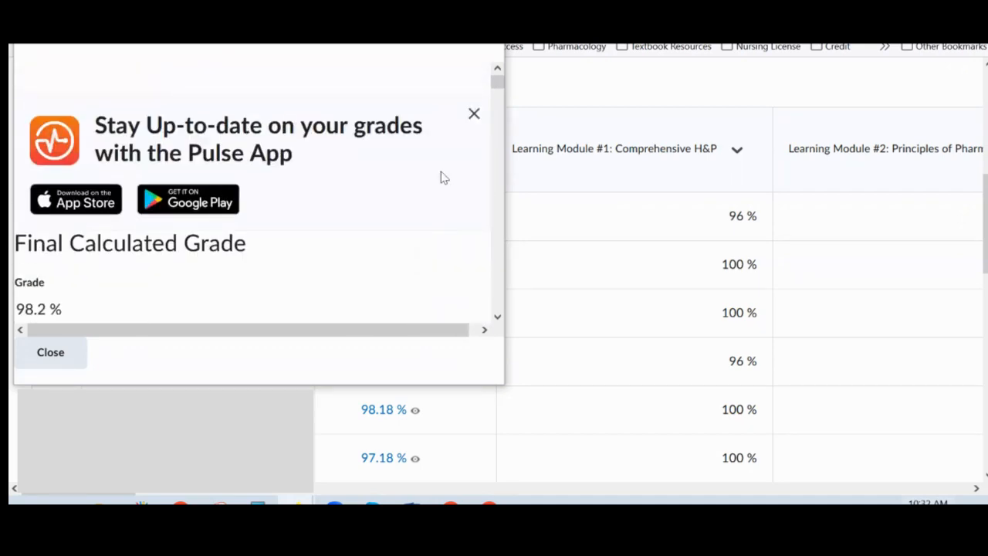
pyautogui.click(473, 113)
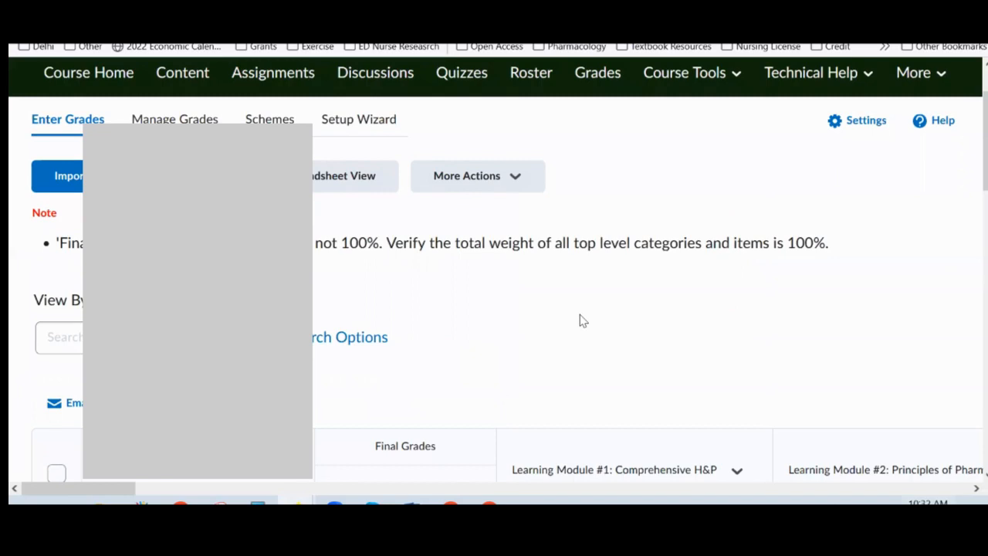
pyautogui.moveTo(561, 325)
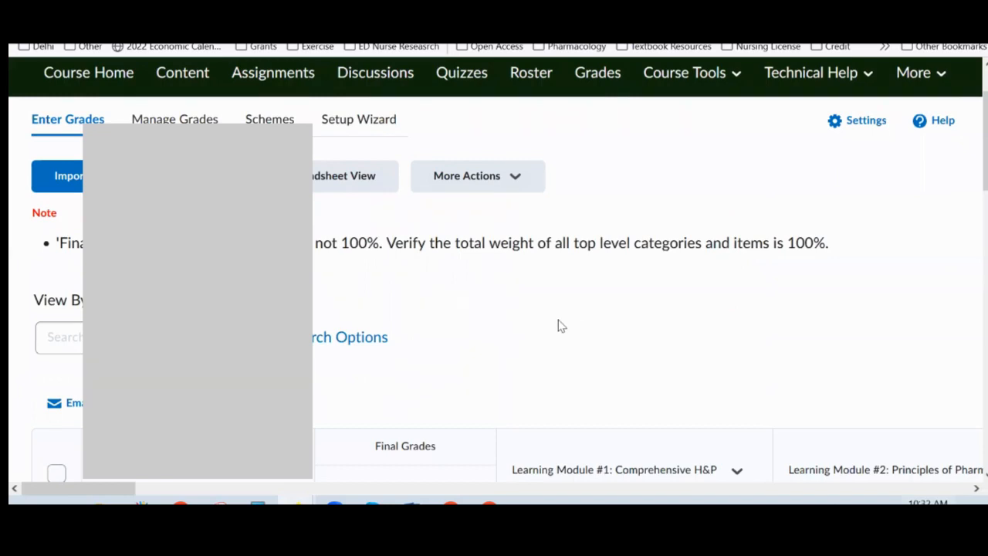
pyautogui.moveTo(562, 320)
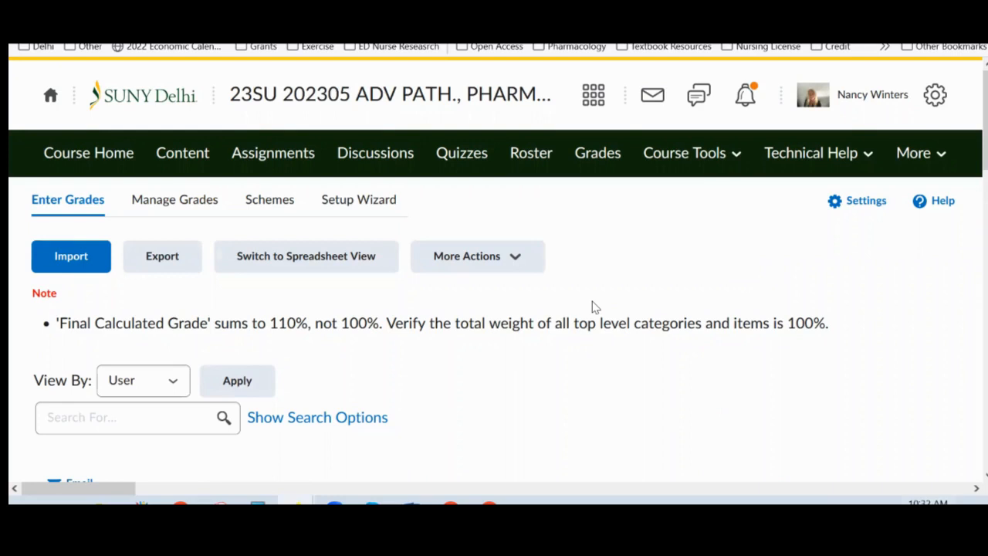
pyautogui.moveTo(561, 334)
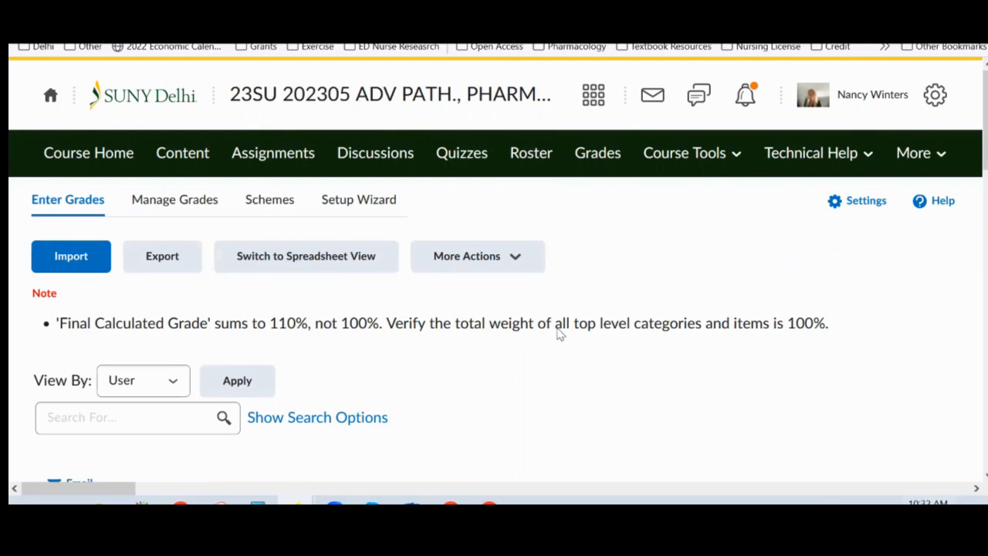